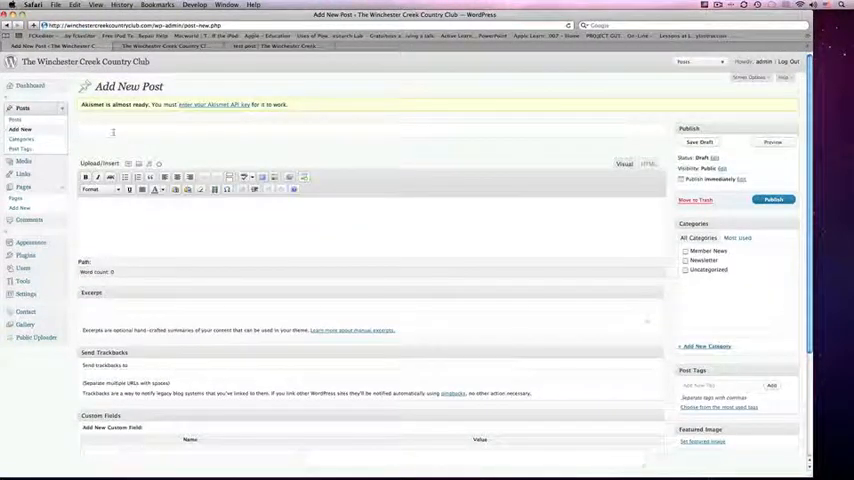
Step: Title the new post 'PDF test' and add a line of placeholder body text
{"action": "type", "text": "PDF test"}
{"action": "type", "text": "ehgfylge rufgqerug quehrg iqleiurhgiuqerhg uqhrgiequrghliqeru"}
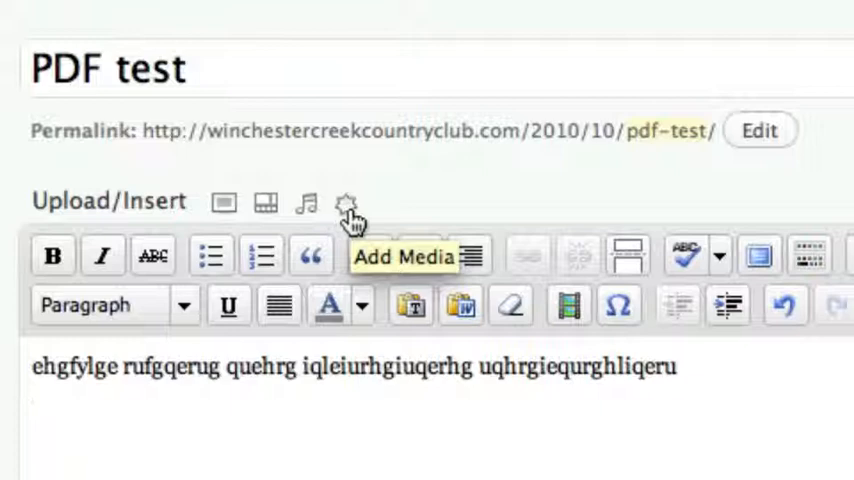
{"action": "mouse_move", "coordinate": [308, 208]}
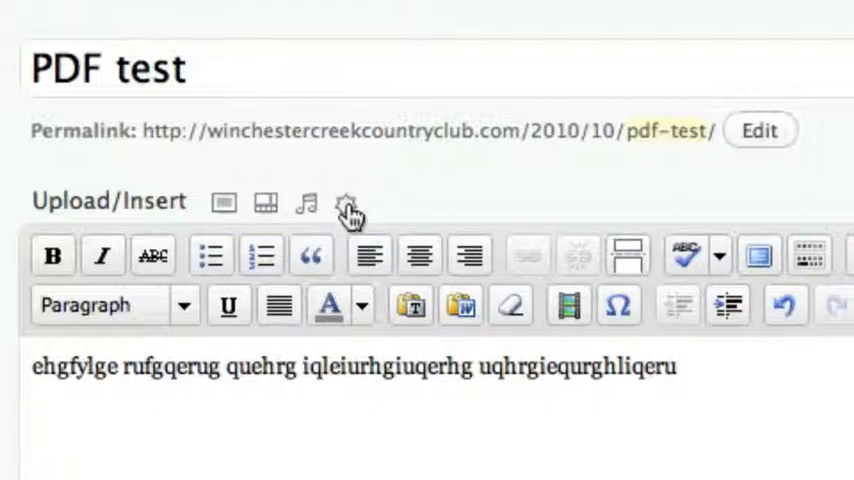
Step: Bring up the Add Media dialog on the From Computer tab
{"action": "left_click", "coordinate": [348, 204]}
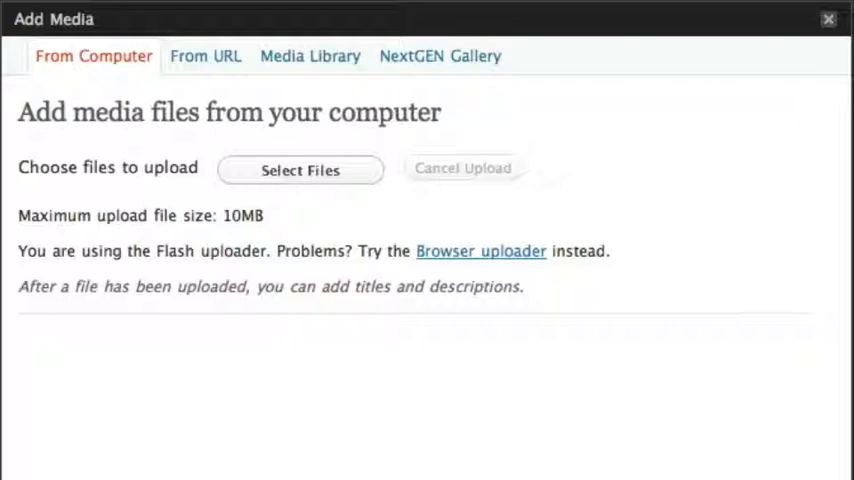
{"action": "mouse_move", "coordinate": [204, 332]}
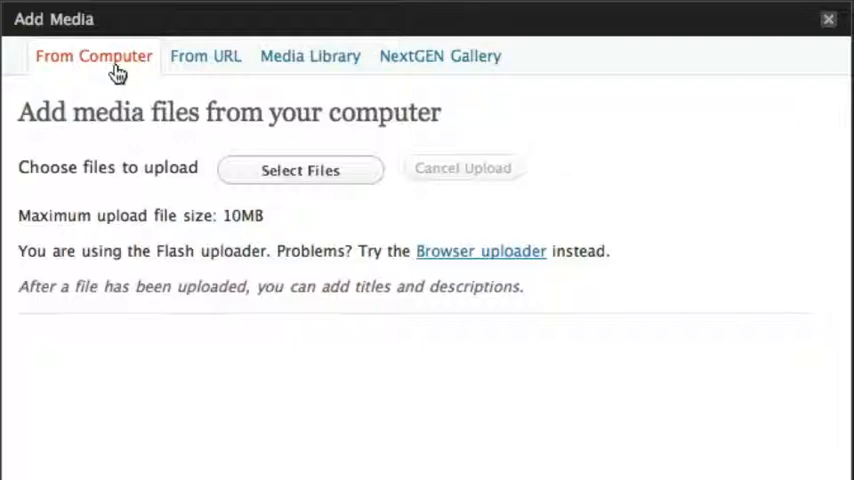
{"action": "mouse_move", "coordinate": [204, 56]}
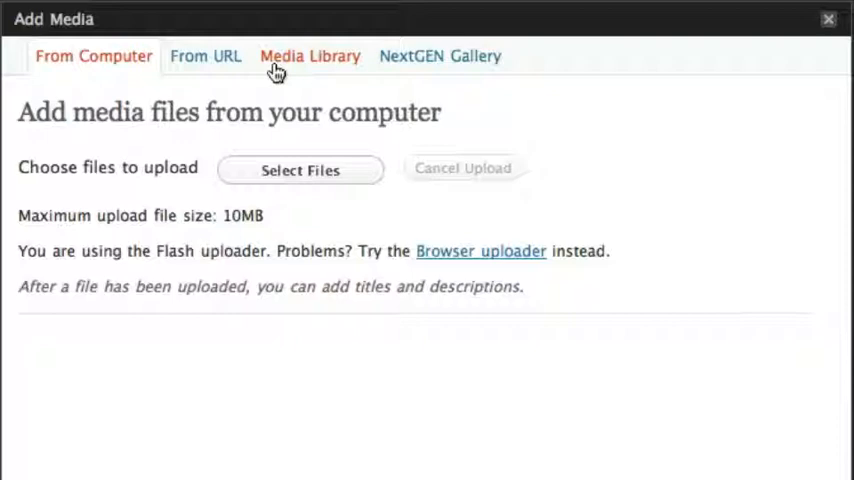
{"action": "mouse_move", "coordinate": [270, 70]}
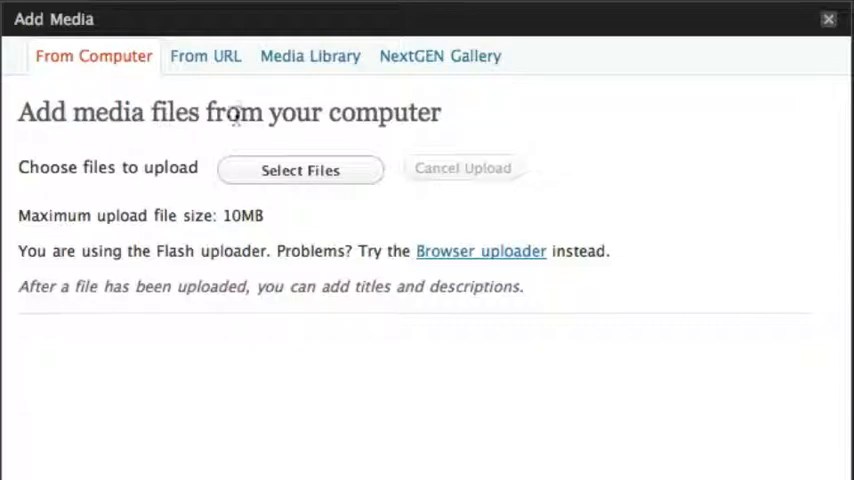
Step: Upload Article_Marketing.pdf from the Desktop into the post's media
{"action": "left_click", "coordinate": [300, 170]}
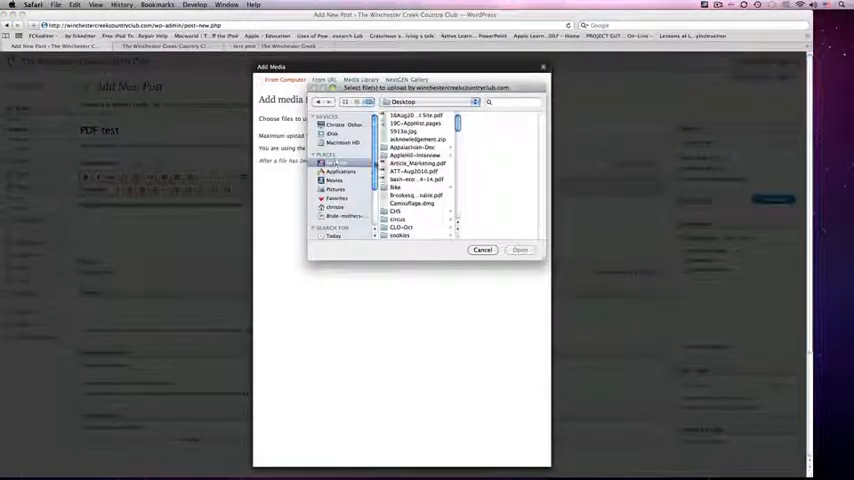
{"action": "left_click", "coordinate": [416, 164]}
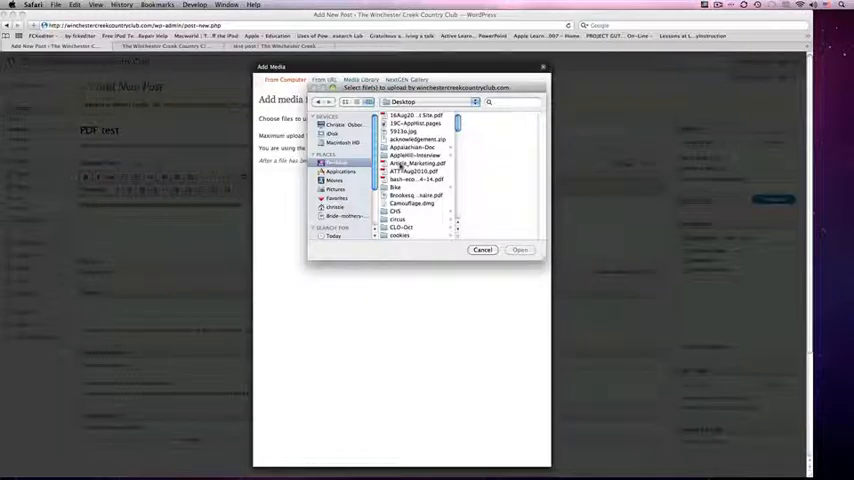
{"action": "left_click", "coordinate": [412, 164]}
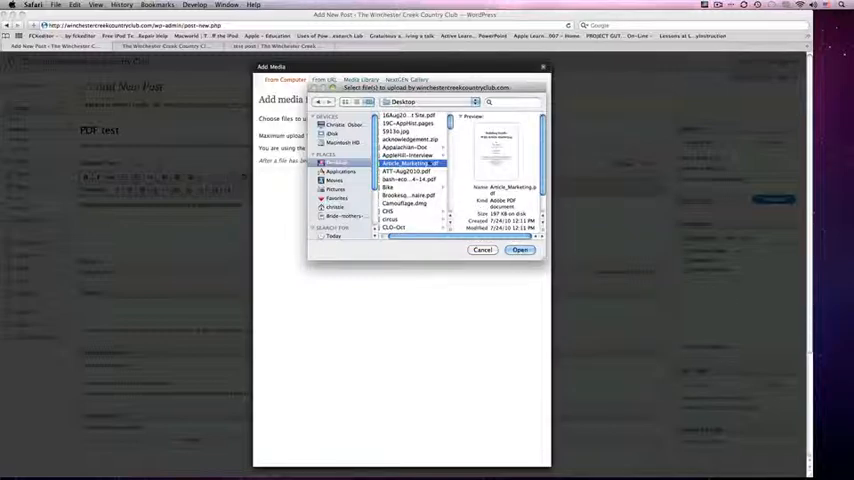
{"action": "left_click", "coordinate": [520, 250]}
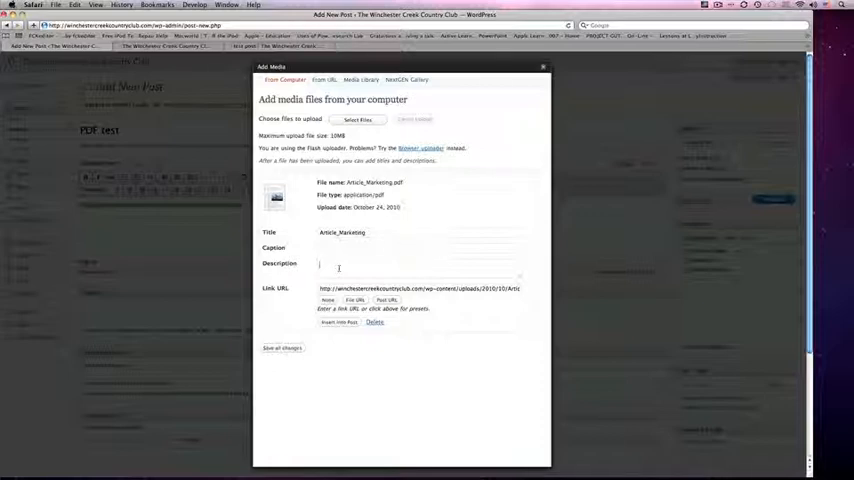
Step: Enter 'article marketing pdf' as the uploaded file's Description
{"action": "type", "text": "Article"}
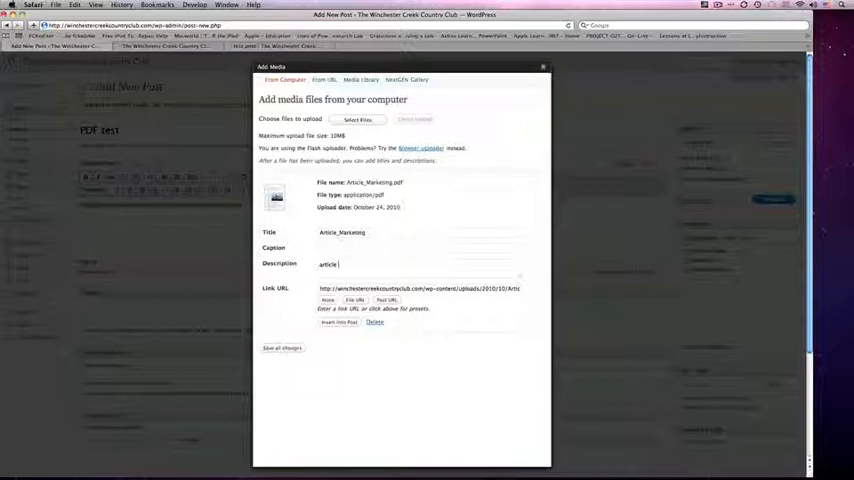
{"action": "key", "text": "backspace"}
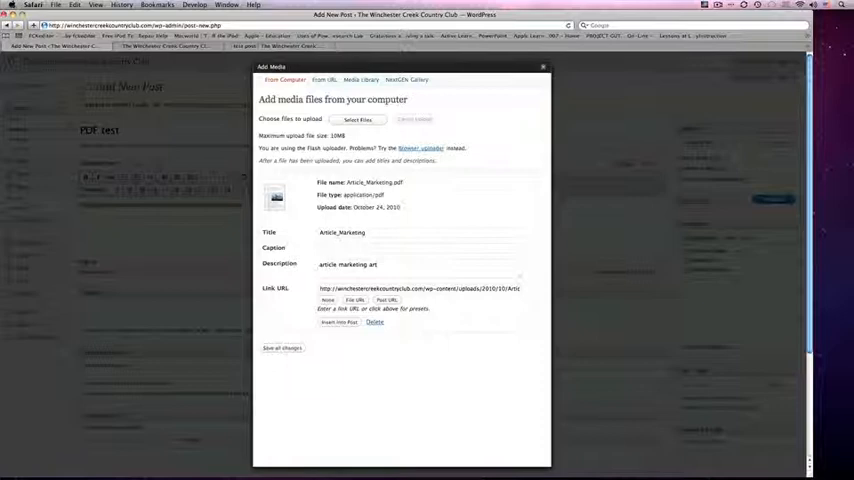
{"action": "left_click", "coordinate": [350, 264]}
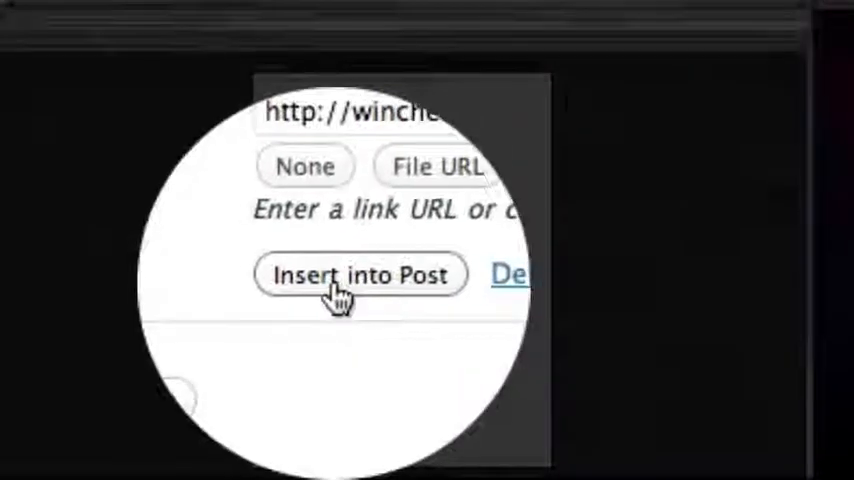
Step: Insert the PDF download link into the post body and save the draft
{"action": "left_click", "coordinate": [360, 276]}
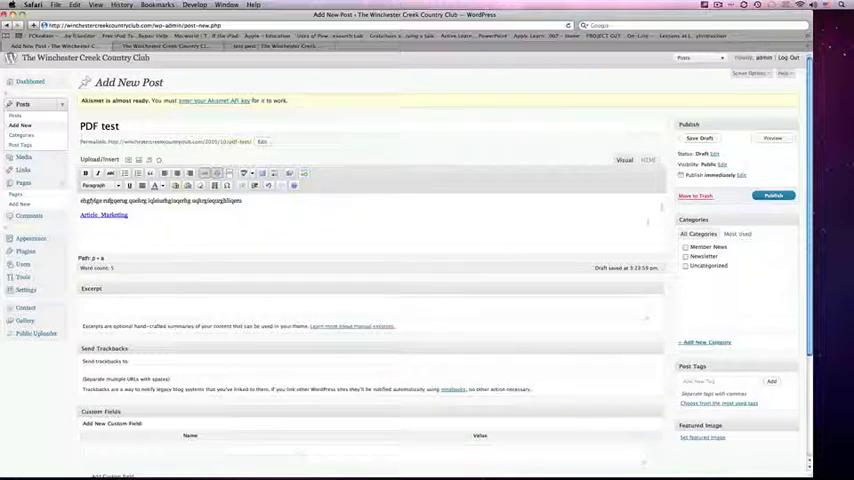
{"action": "left_click", "coordinate": [700, 138]}
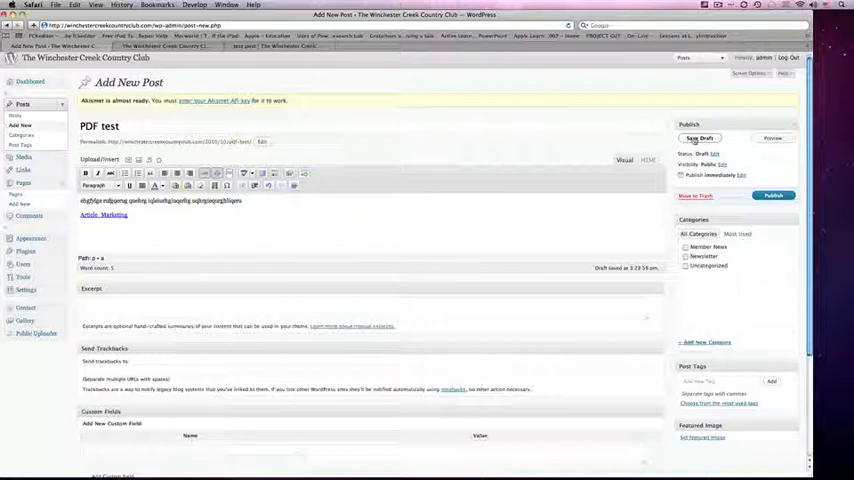
{"action": "left_click", "coordinate": [700, 138]}
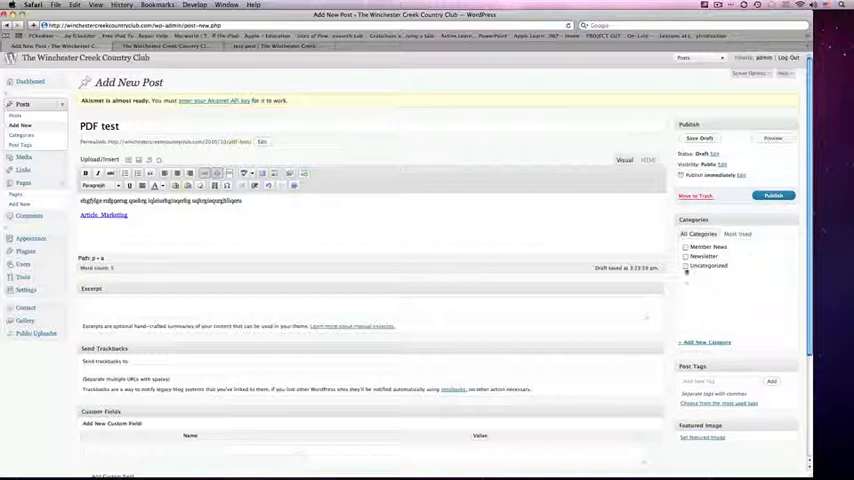
Step: File the post under the Member News category and publish it
{"action": "left_click", "coordinate": [684, 246]}
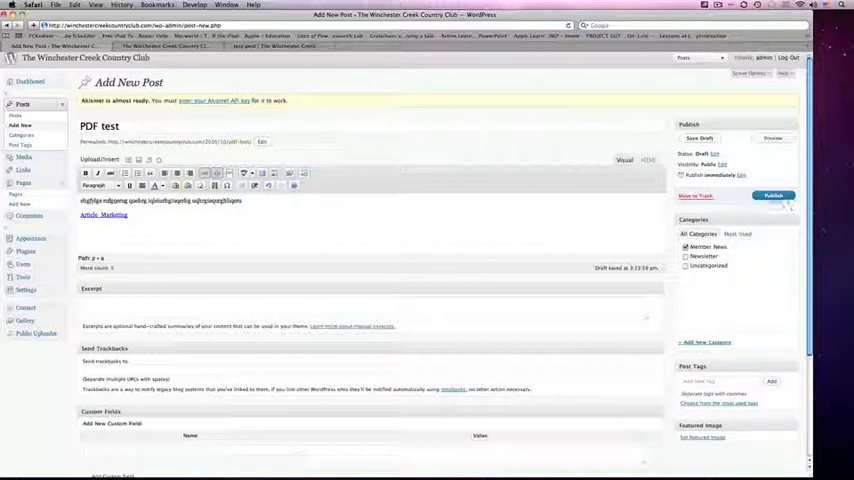
{"action": "left_click", "coordinate": [772, 196]}
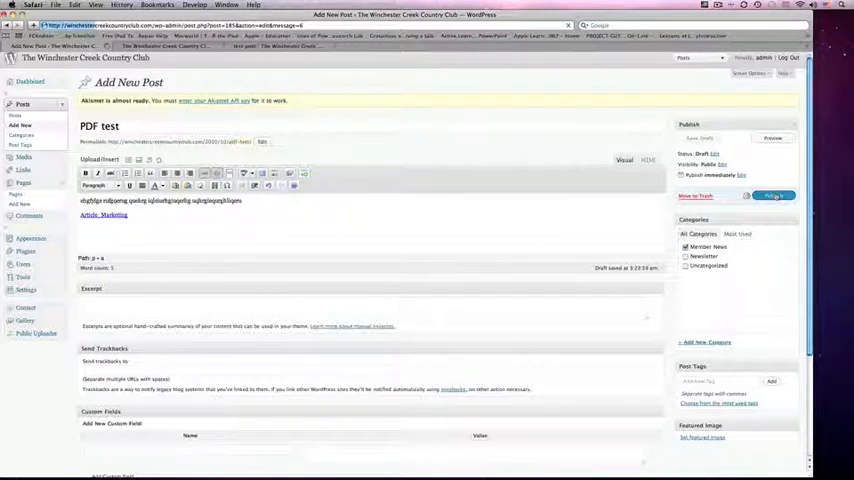
{"action": "left_click", "coordinate": [776, 196]}
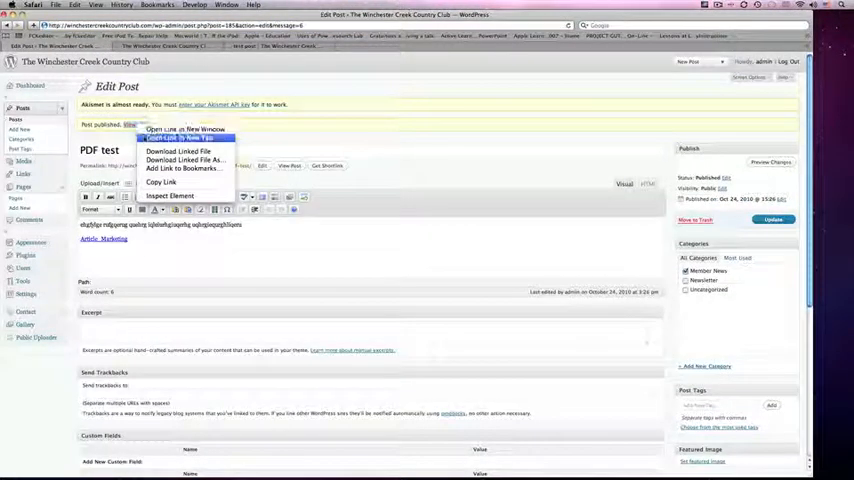
Step: View the live PDF test post and follow its Article_Marketing link to the PDF
{"action": "left_click", "coordinate": [178, 136]}
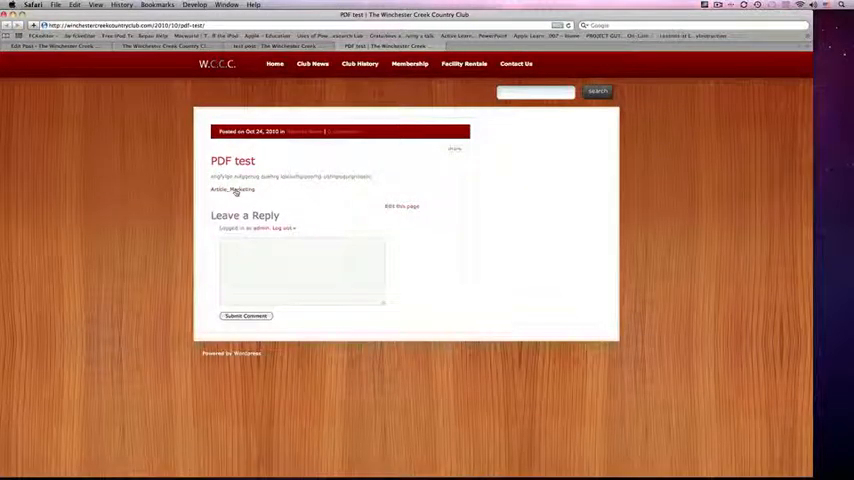
{"action": "left_click", "coordinate": [240, 188]}
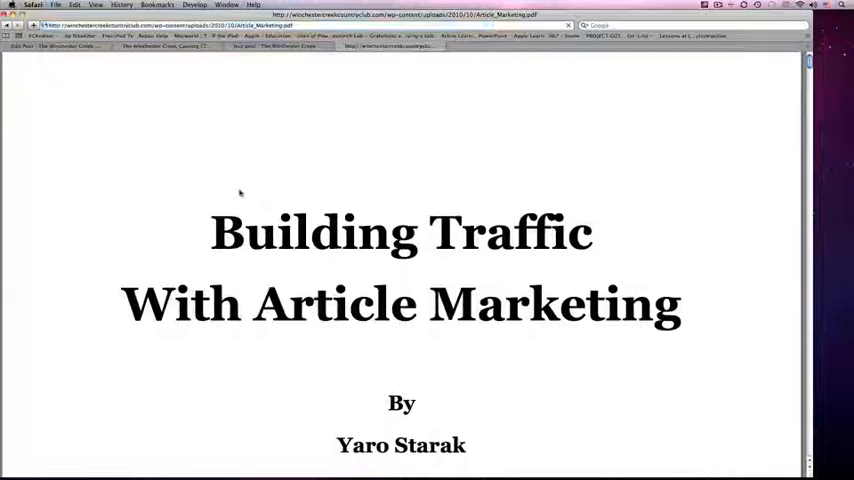